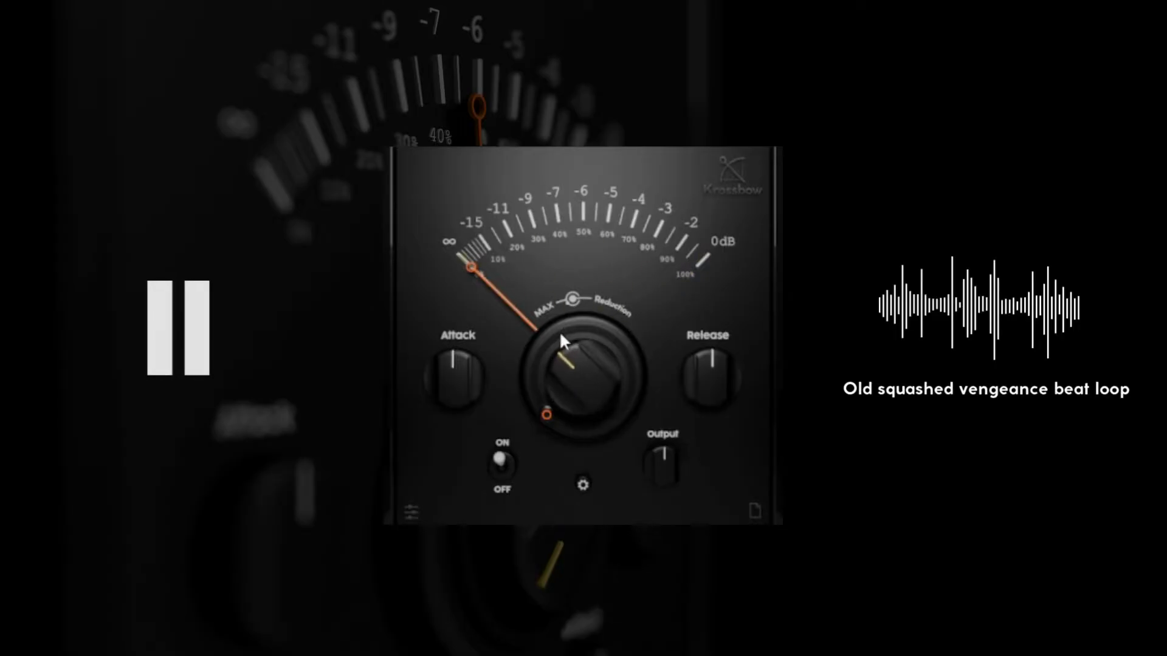
- Turn the Reduction knob fully up to MAX so the needle rests at infinity
{"action": "left_click_drag", "start_coordinate": [562, 341], "coordinate": [544, 428]}
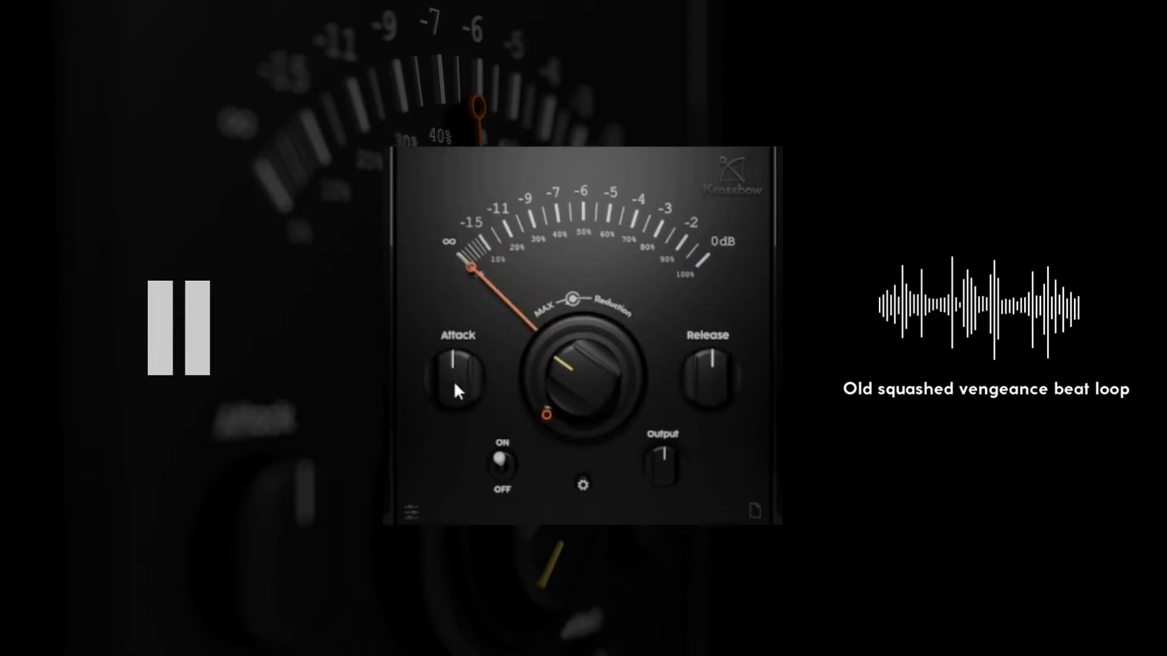
- Shorten the attack, adjust the release, and show the oversampling/needle/sidechain settings
{"action": "left_click_drag", "start_coordinate": [455, 375], "coordinate": [446, 361]}
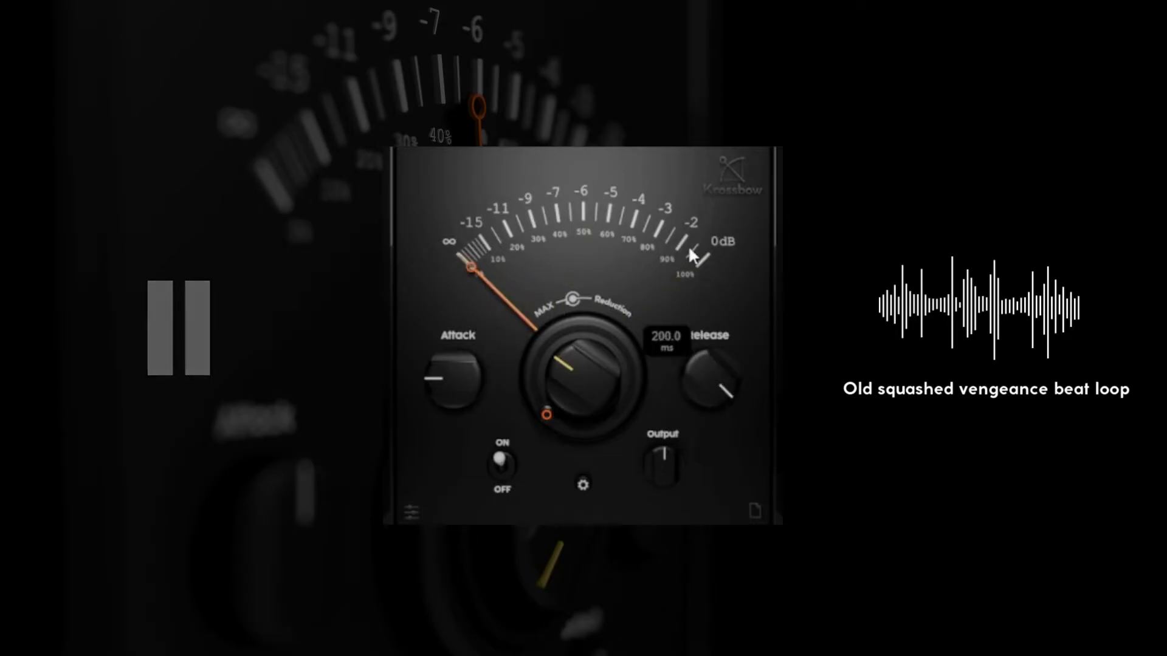
{"action": "left_click_drag", "start_coordinate": [718, 386], "coordinate": [729, 372]}
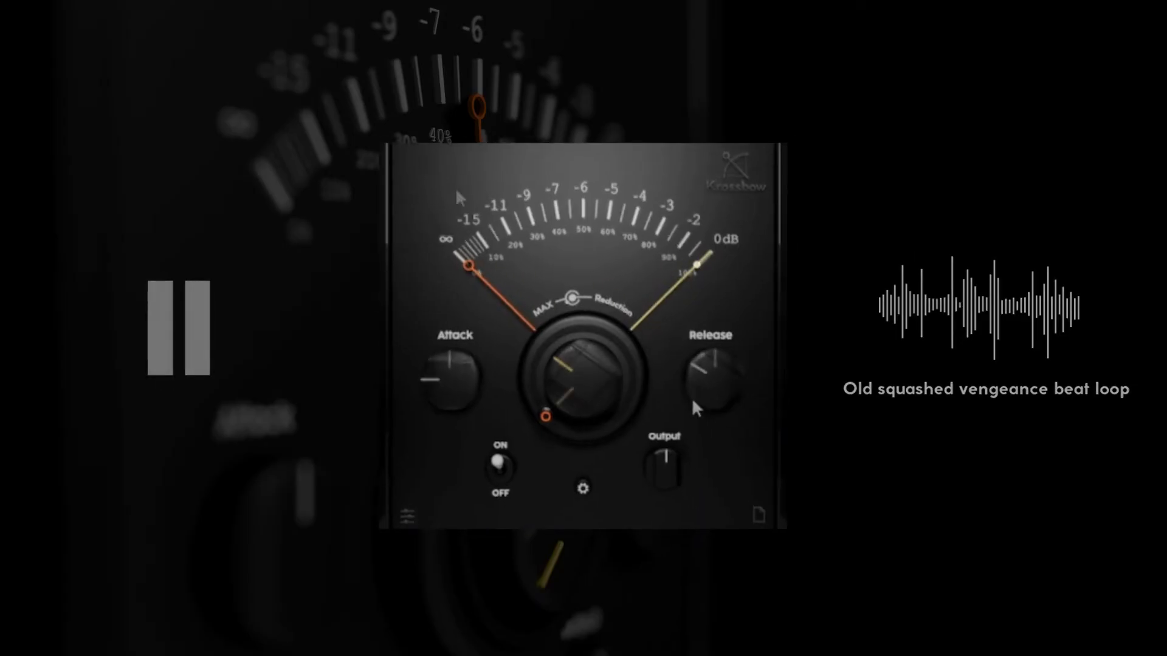
{"action": "left_click", "coordinate": [582, 490]}
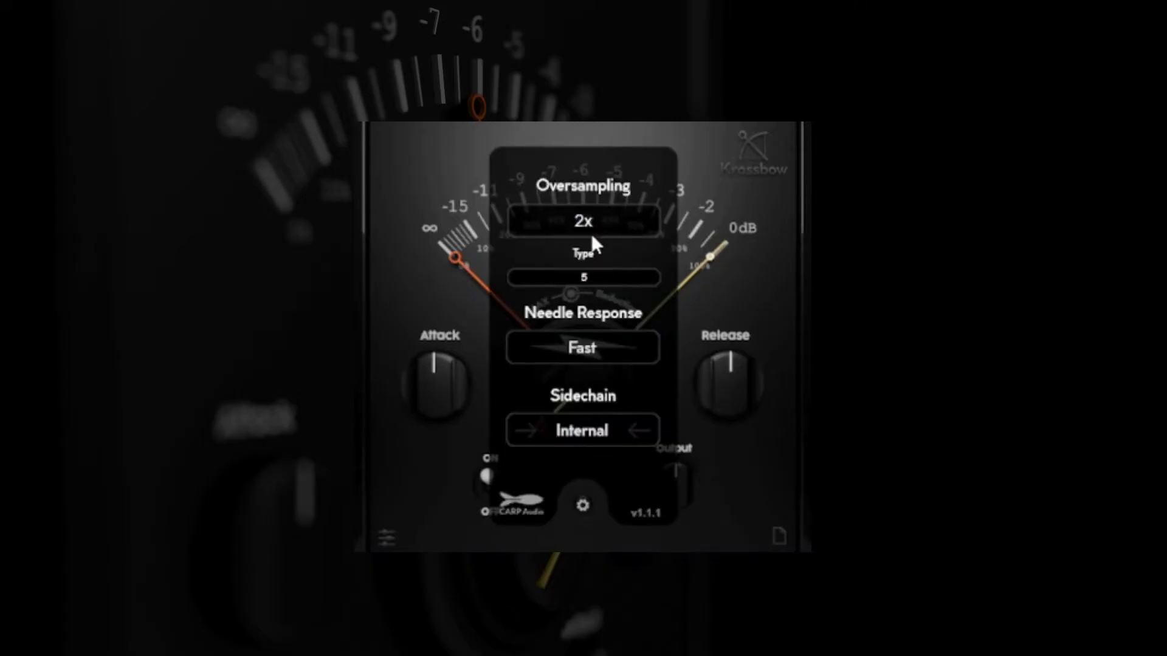
- Set oversampling to 32x with oversampling type 7 in the settings panel
{"action": "left_click", "coordinate": [582, 221]}
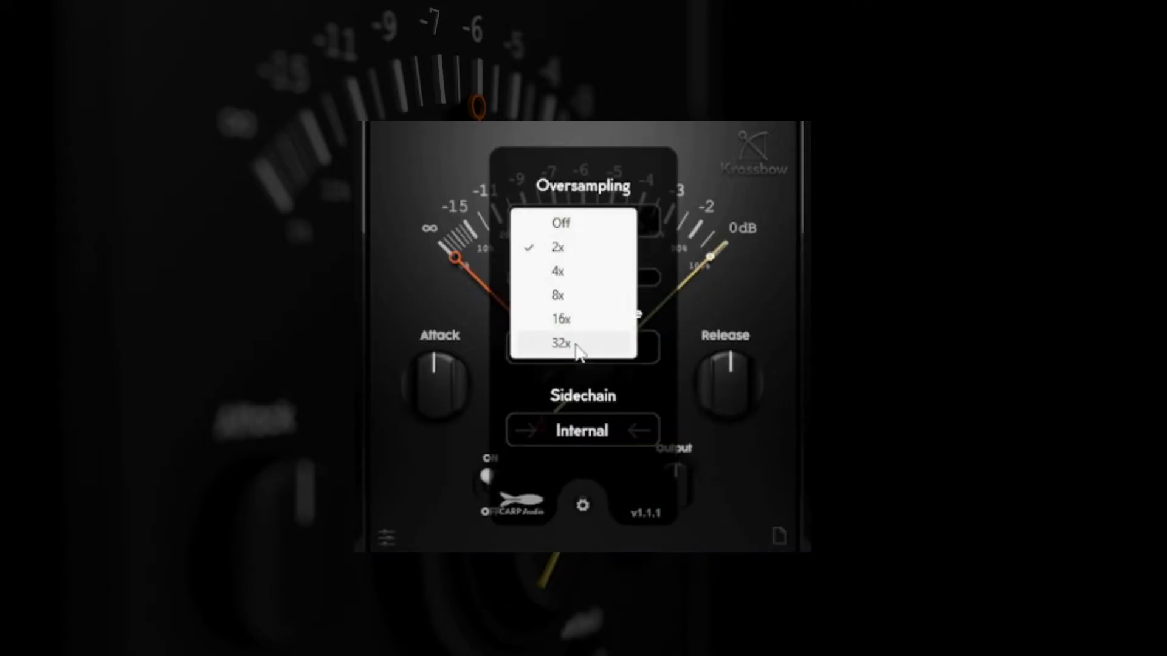
{"action": "left_click", "coordinate": [558, 344]}
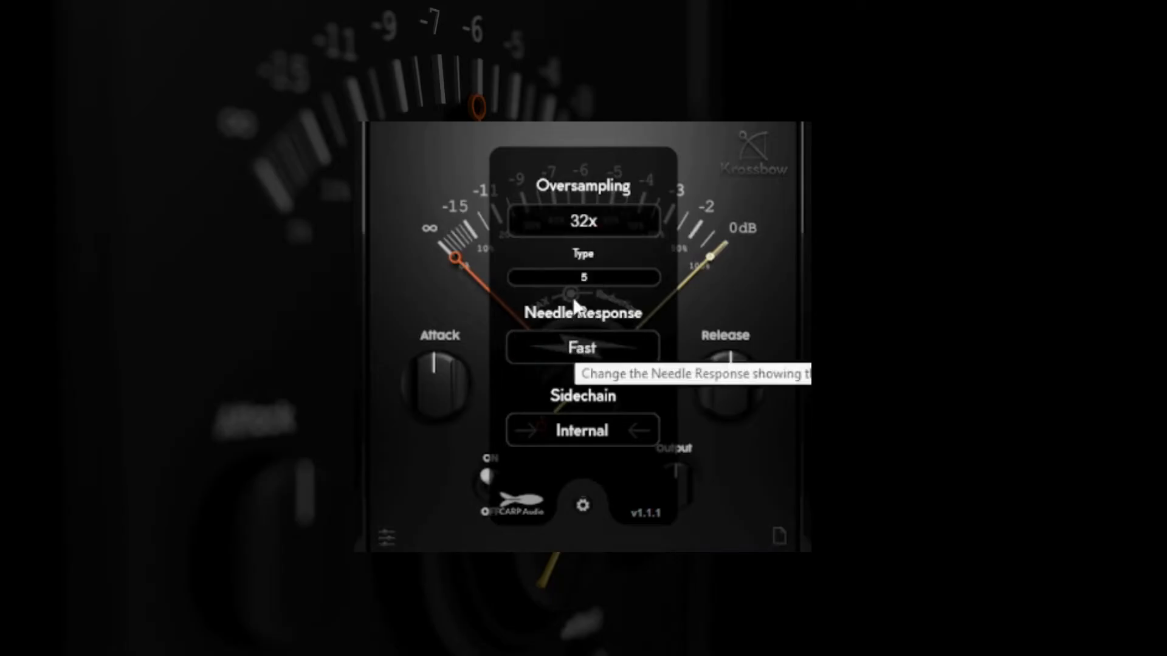
{"action": "left_click", "coordinate": [582, 277]}
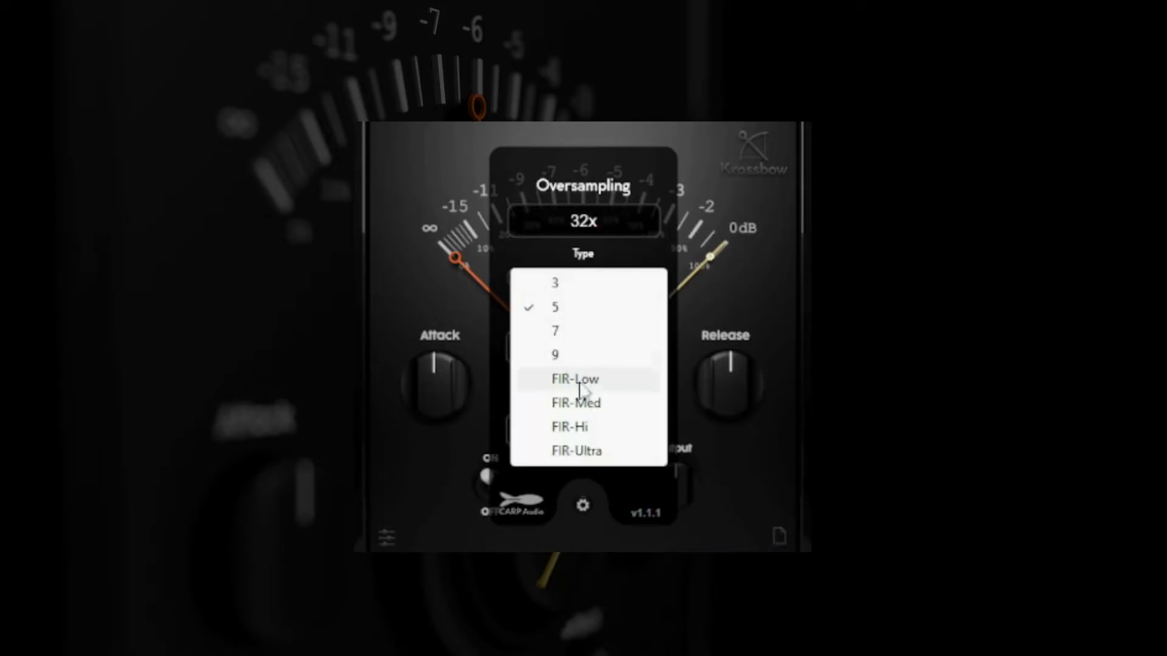
{"action": "mouse_move", "coordinate": [561, 344]}
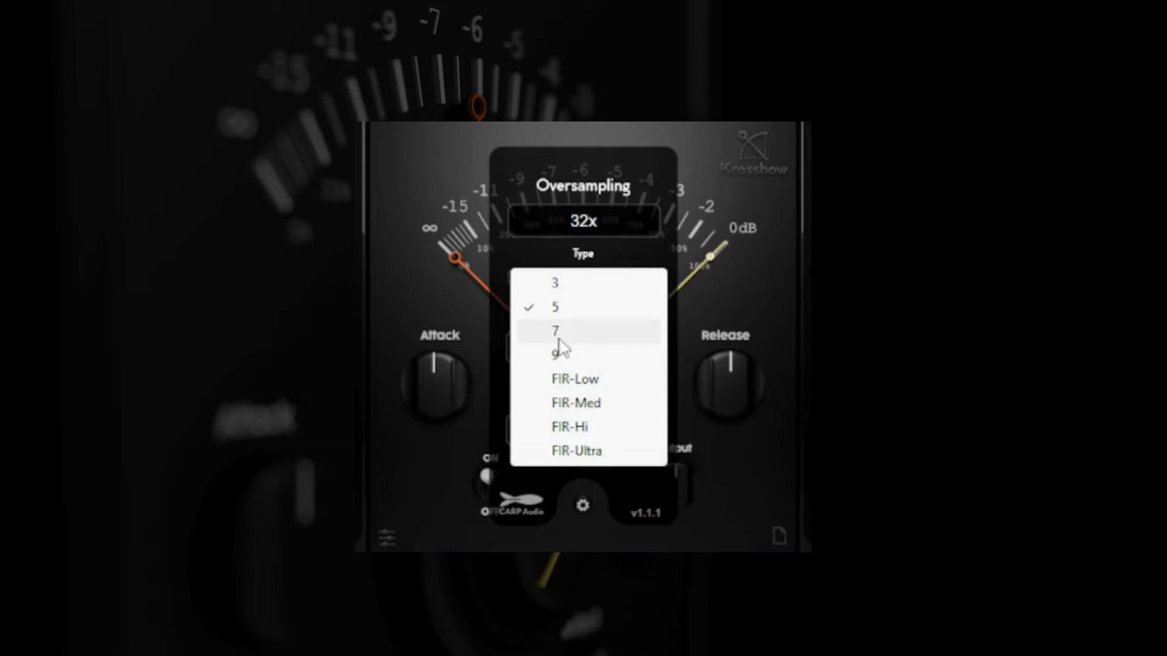
{"action": "left_click", "coordinate": [555, 331]}
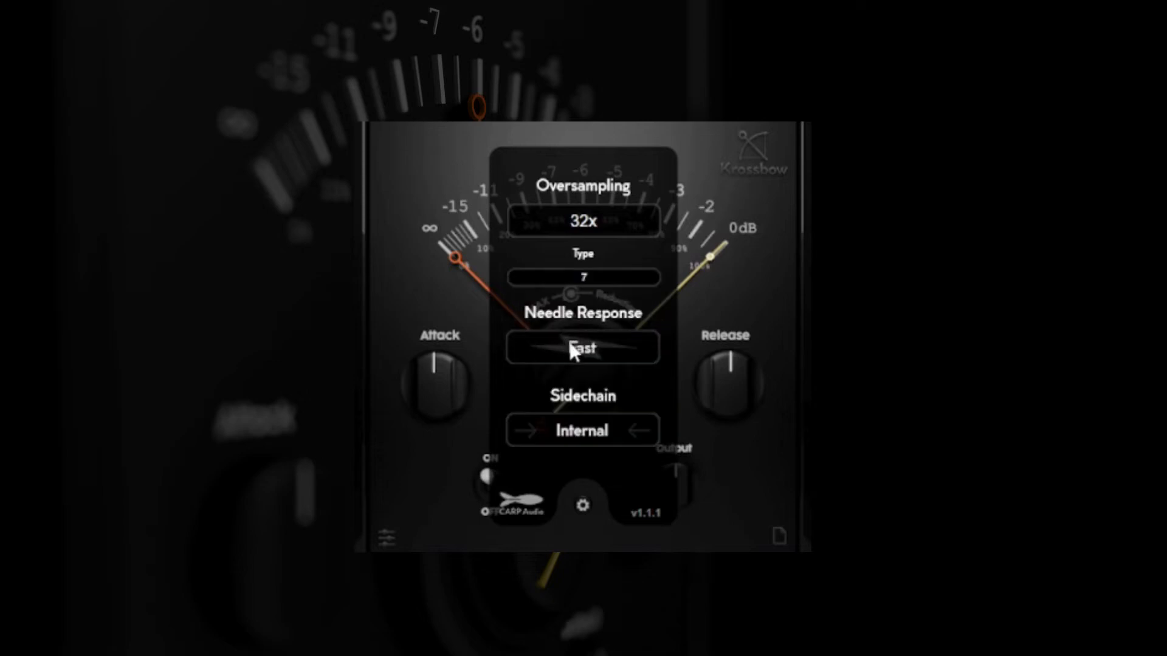
{"action": "left_click", "coordinate": [582, 347]}
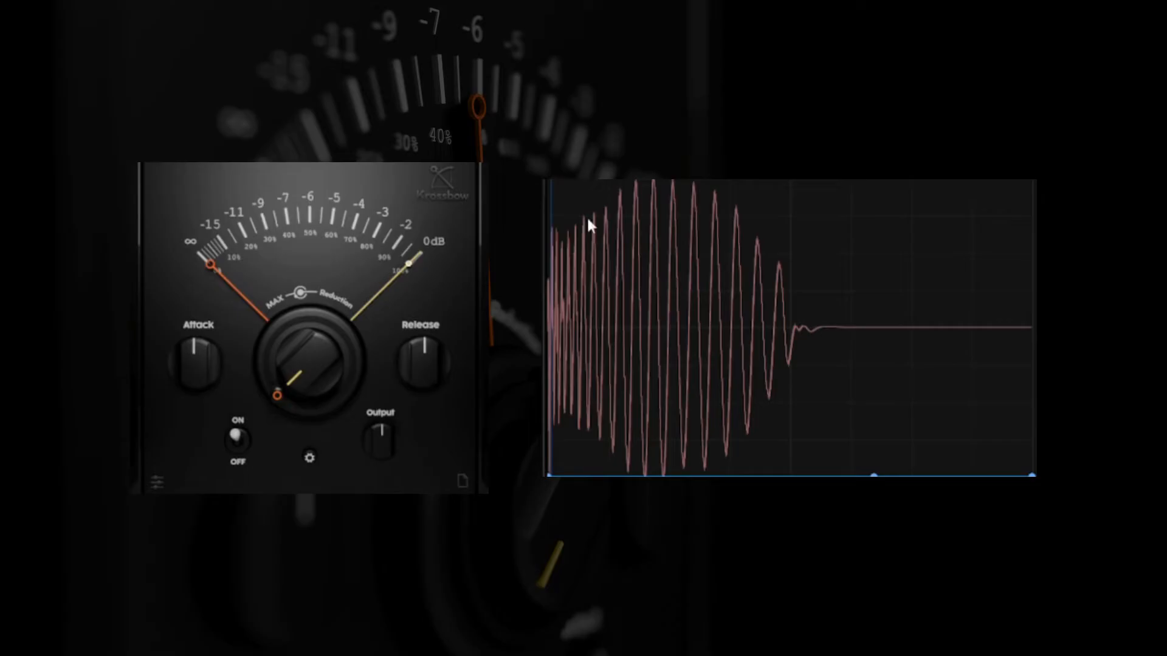
{"action": "mouse_move", "coordinate": [549, 239]}
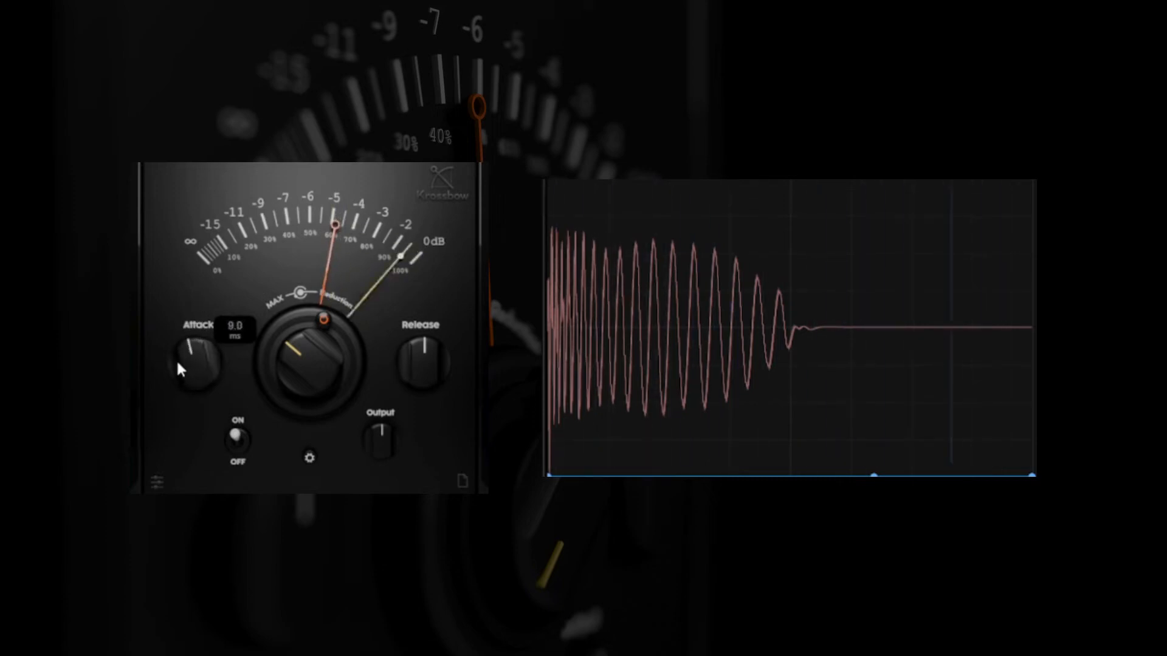
- Set attack near 7.7 ms and toggle bypass twice to compare, leaving the effect on
{"action": "left_click_drag", "start_coordinate": [197, 364], "coordinate": [182, 380]}
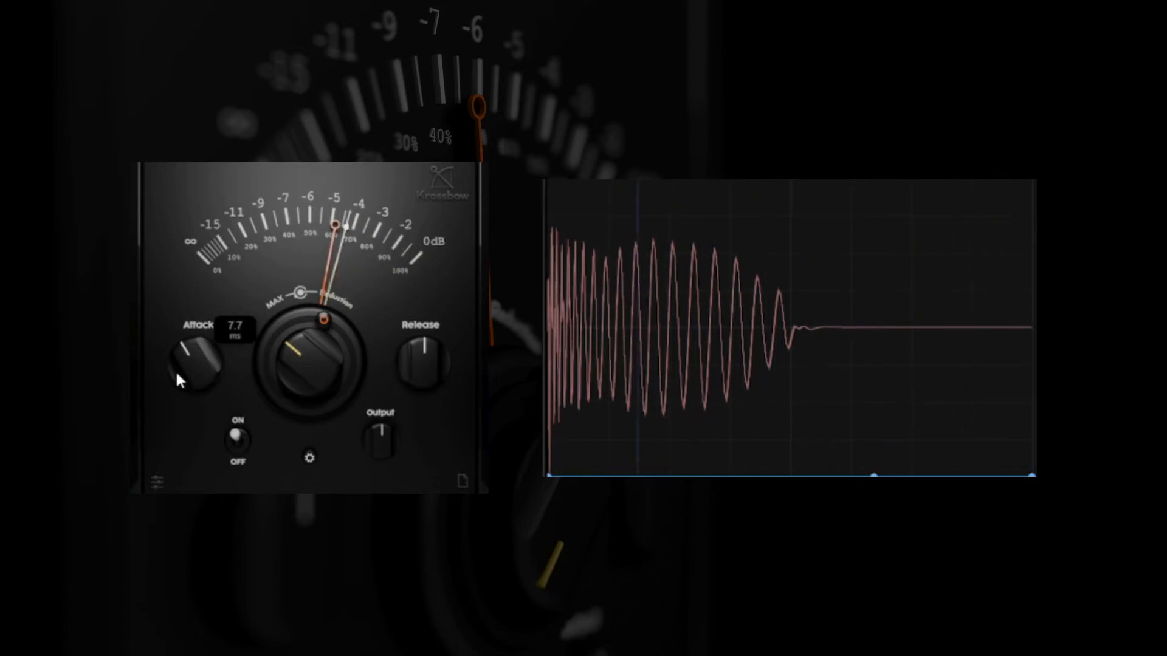
{"action": "left_click", "coordinate": [237, 437]}
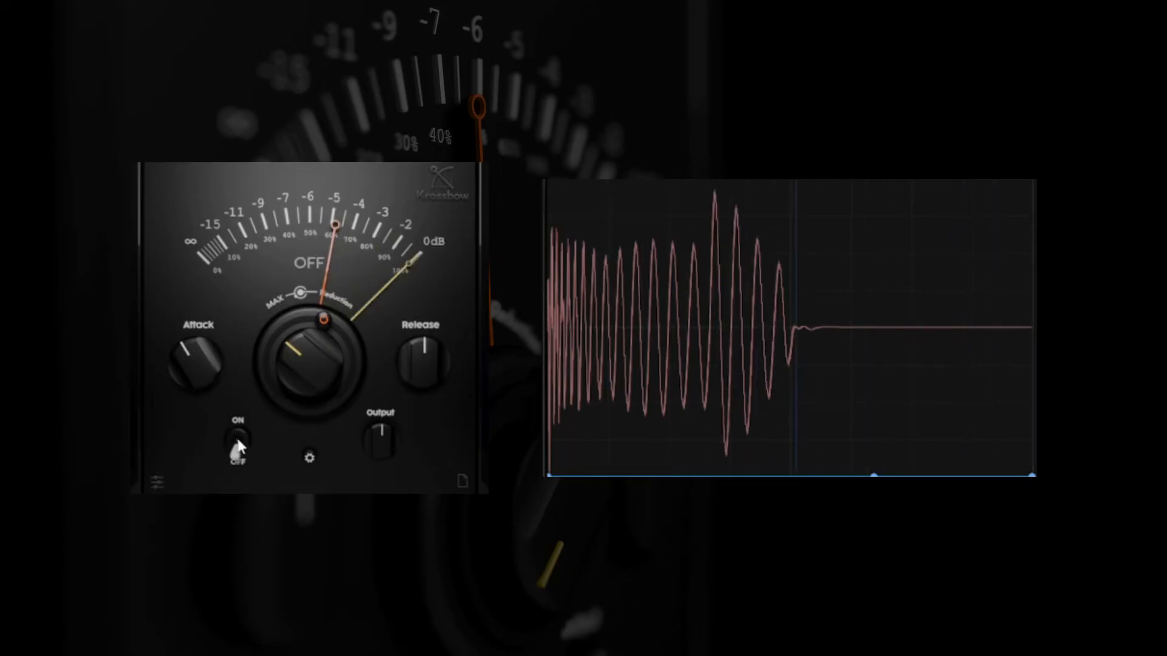
{"action": "mouse_move", "coordinate": [237, 442]}
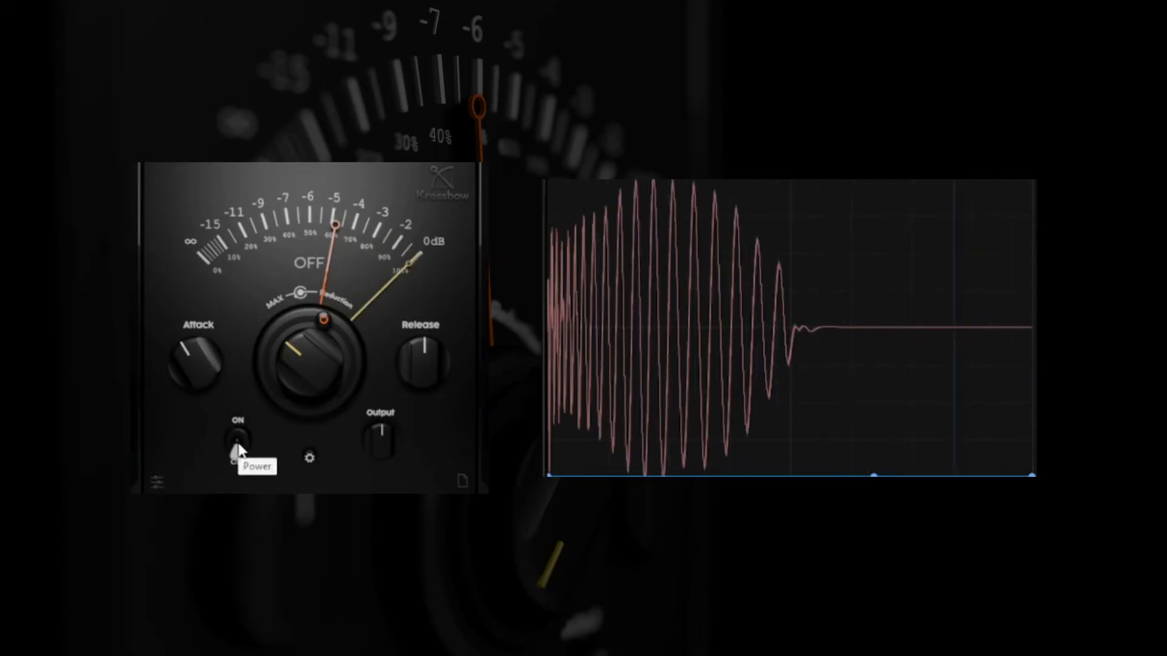
{"action": "left_click", "coordinate": [237, 437]}
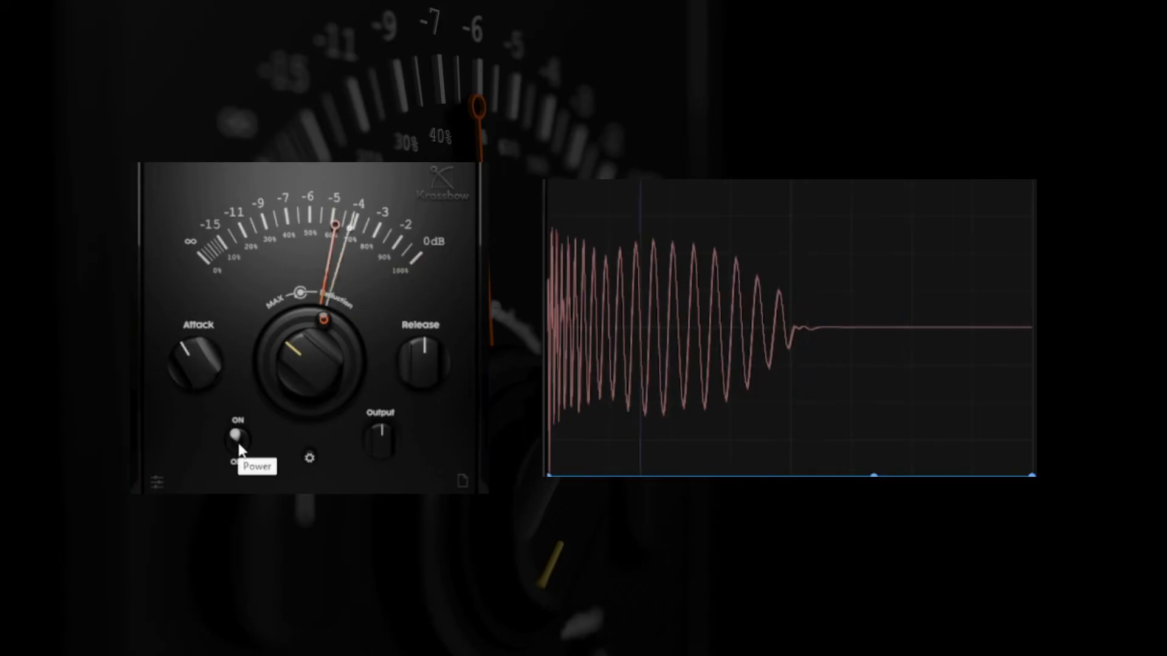
{"action": "left_click", "coordinate": [237, 437]}
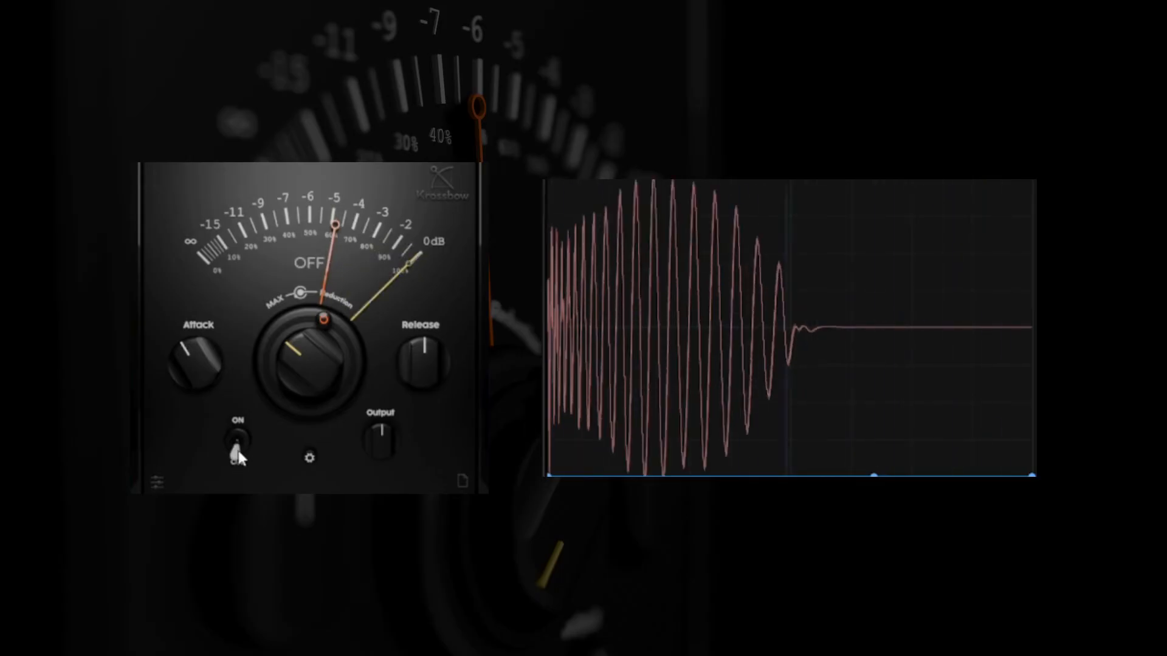
{"action": "left_click", "coordinate": [237, 438]}
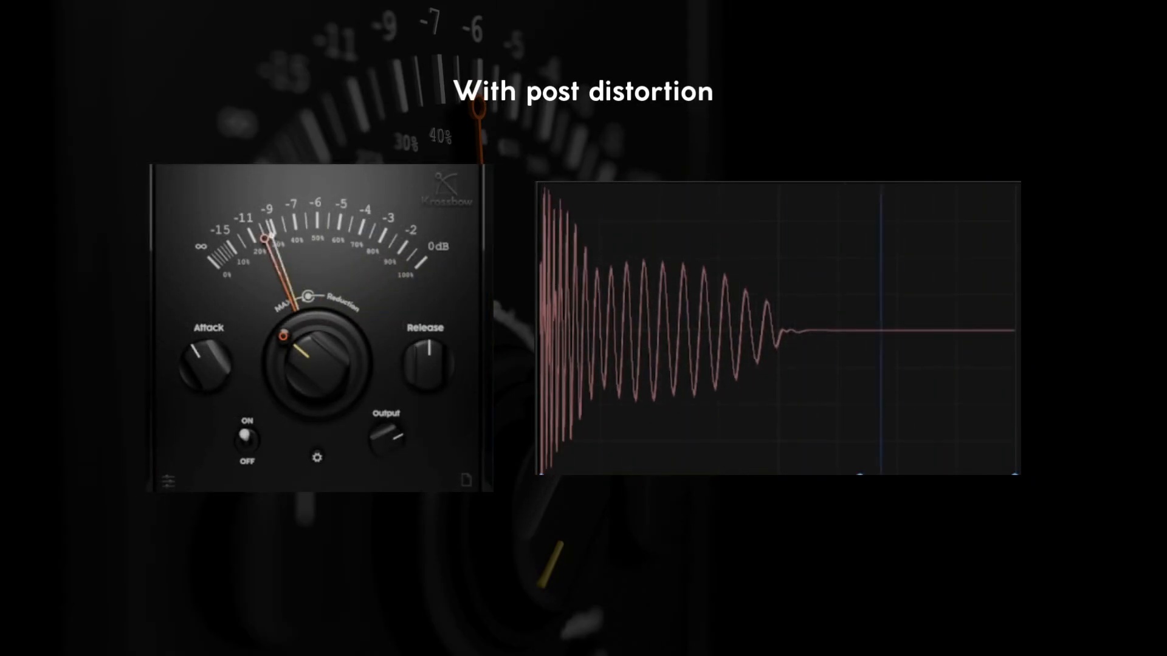
- Raise the Output knob to 120% for the post-distortion comparison
{"action": "left_click_drag", "start_coordinate": [390, 439], "coordinate": [387, 454]}
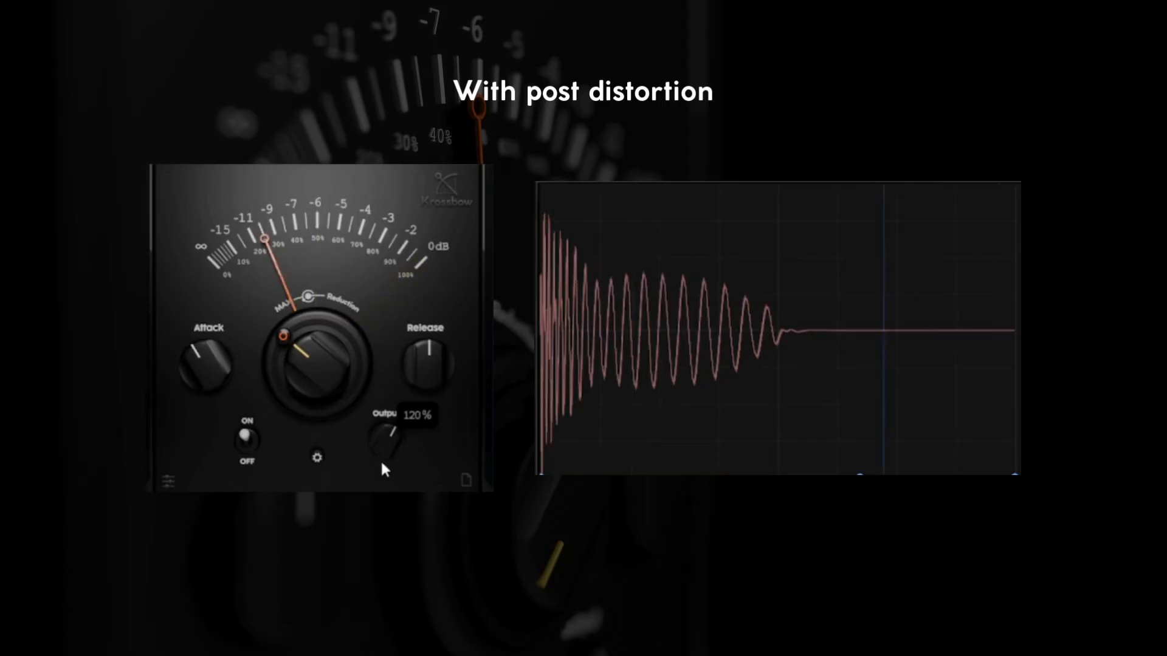